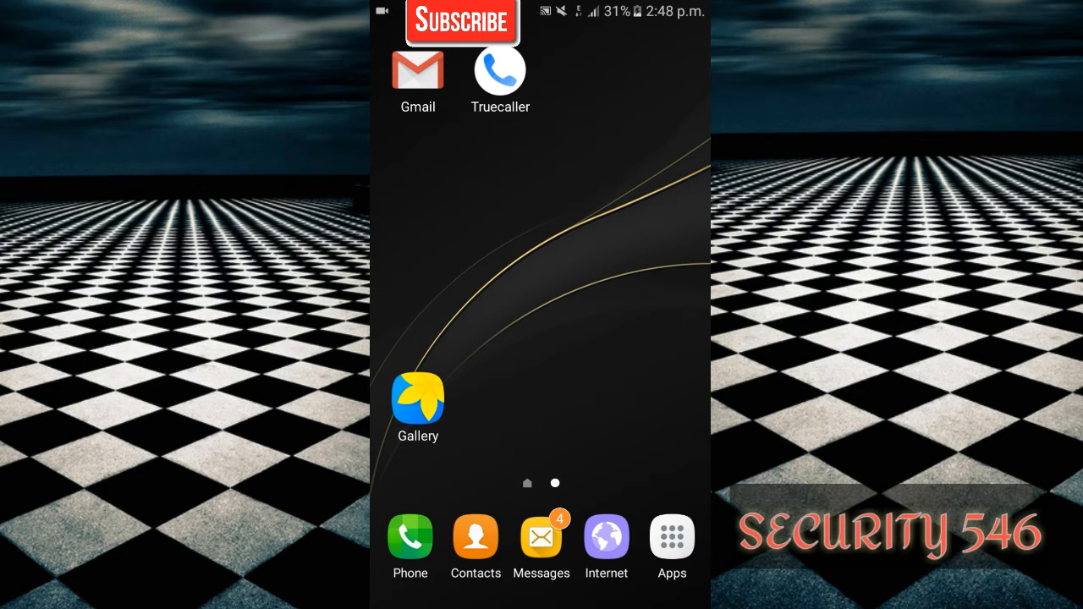
# - Launch Mobizen from the phone's full app list
pyautogui.click(672, 538)
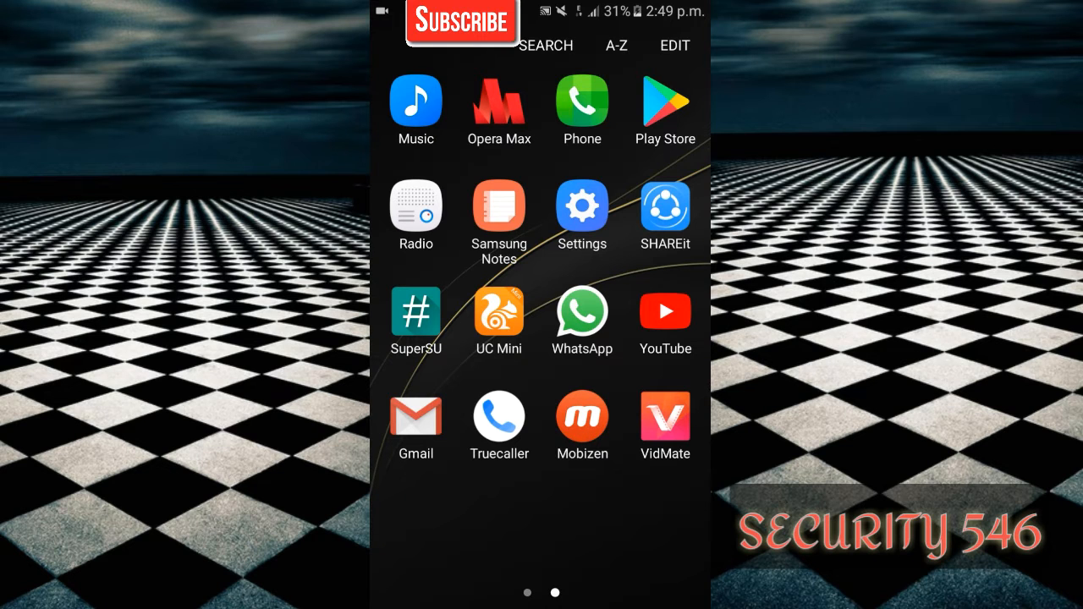
pyautogui.click(582, 419)
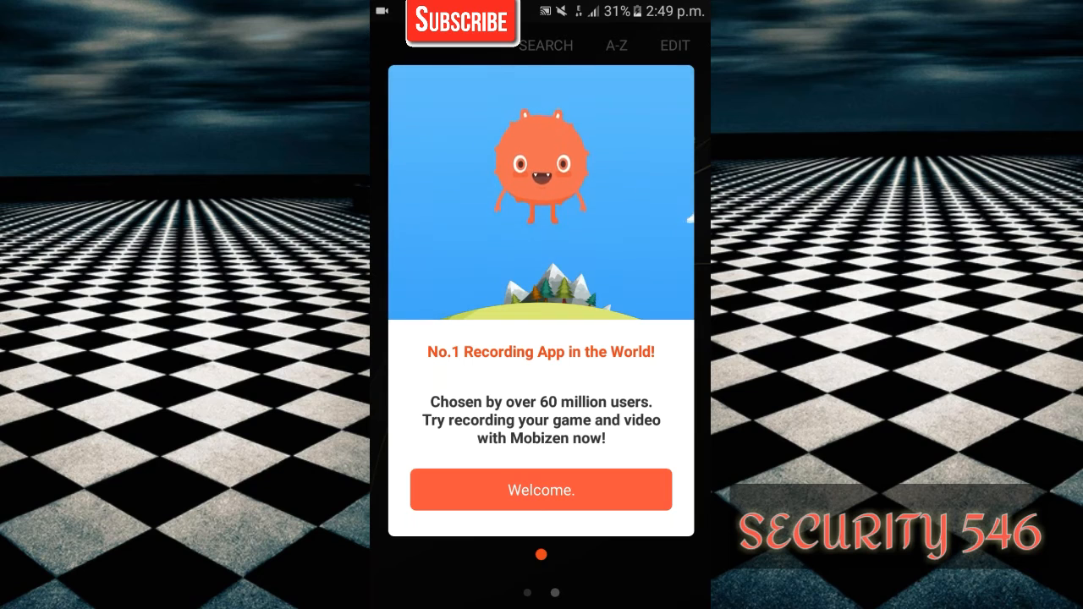
# - Dismiss the Mobizen welcome intro so the floating recording bubble appears
pyautogui.click(541, 489)
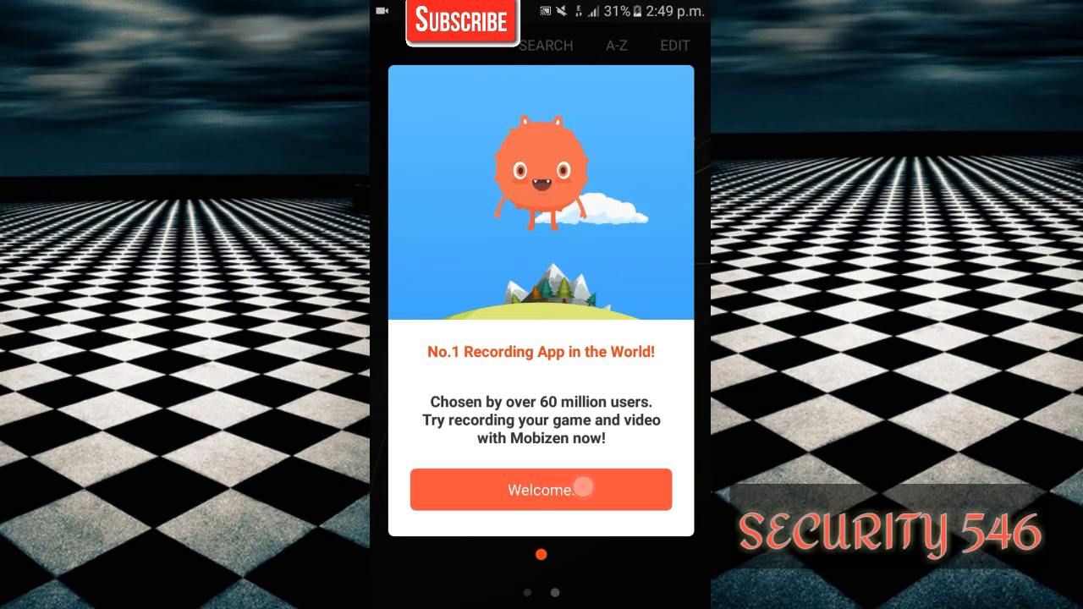
pyautogui.click(541, 489)
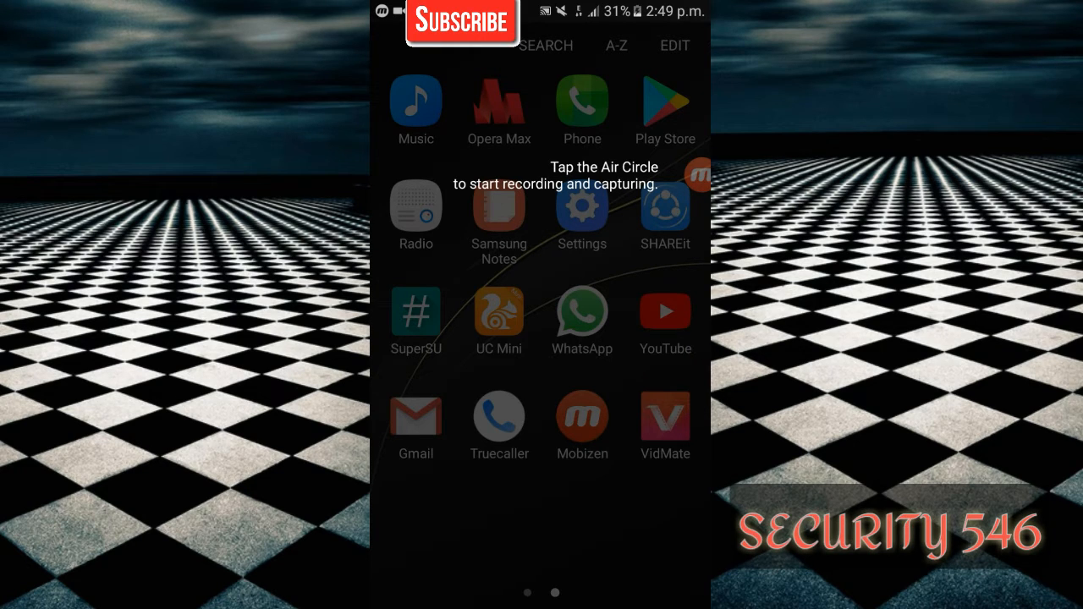
# - Walk through the Air Circle tutorial and head into Mobizen's own main screen
pyautogui.click(694, 175)
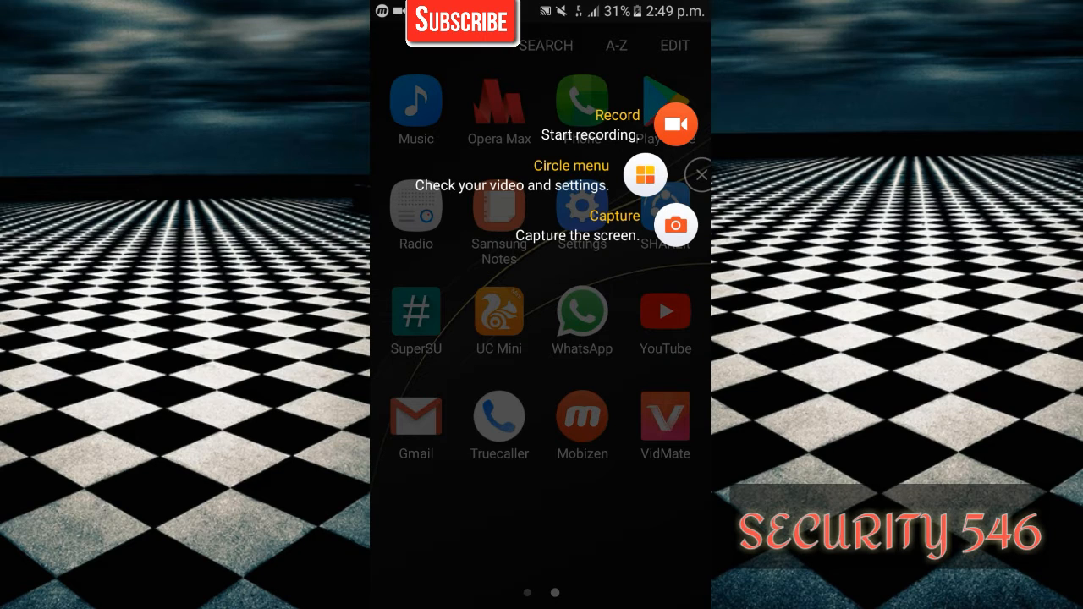
pyautogui.click(697, 174)
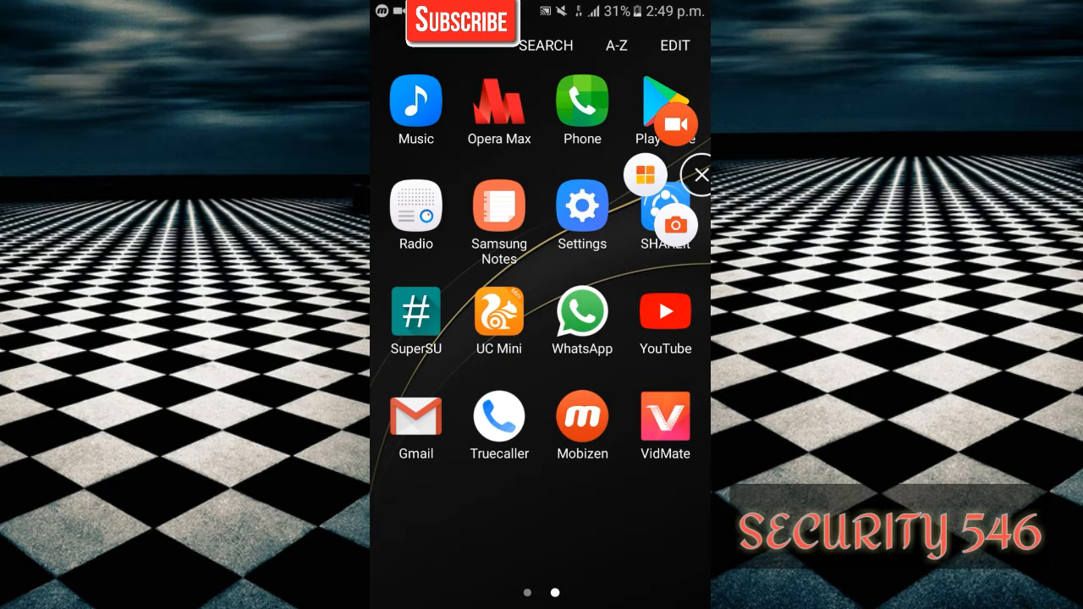
pyautogui.click(701, 175)
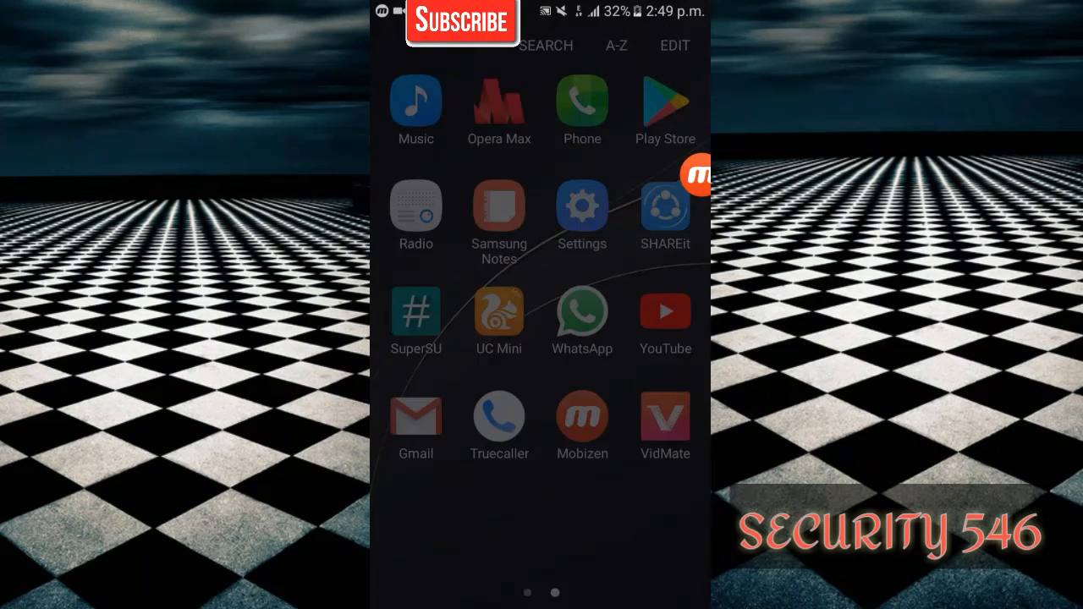
# - Allow media access and reach the My Own Watermark settings page
pyautogui.click(582, 415)
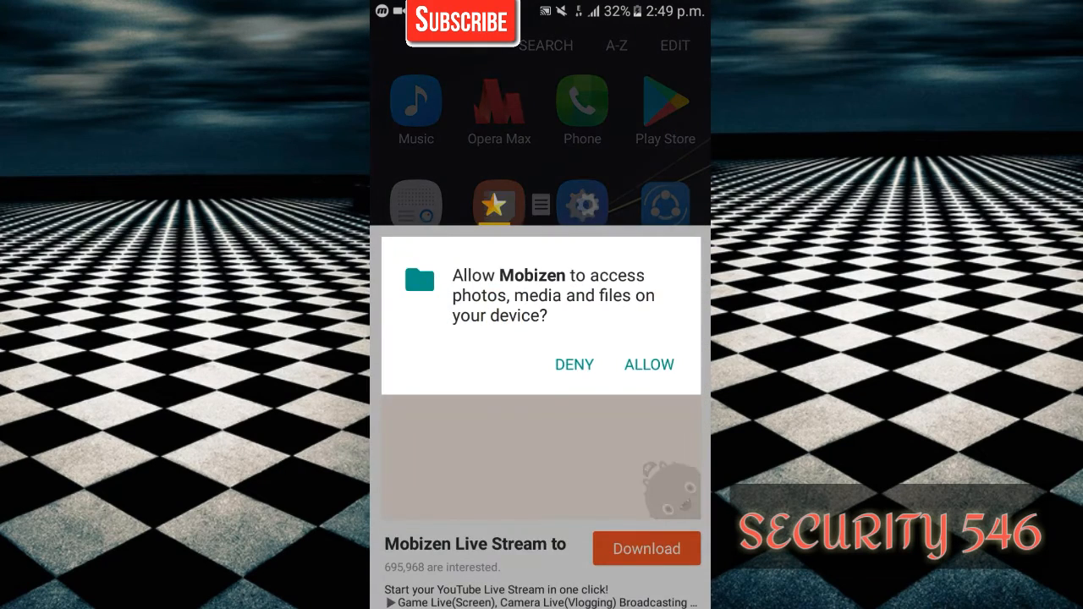
pyautogui.click(650, 365)
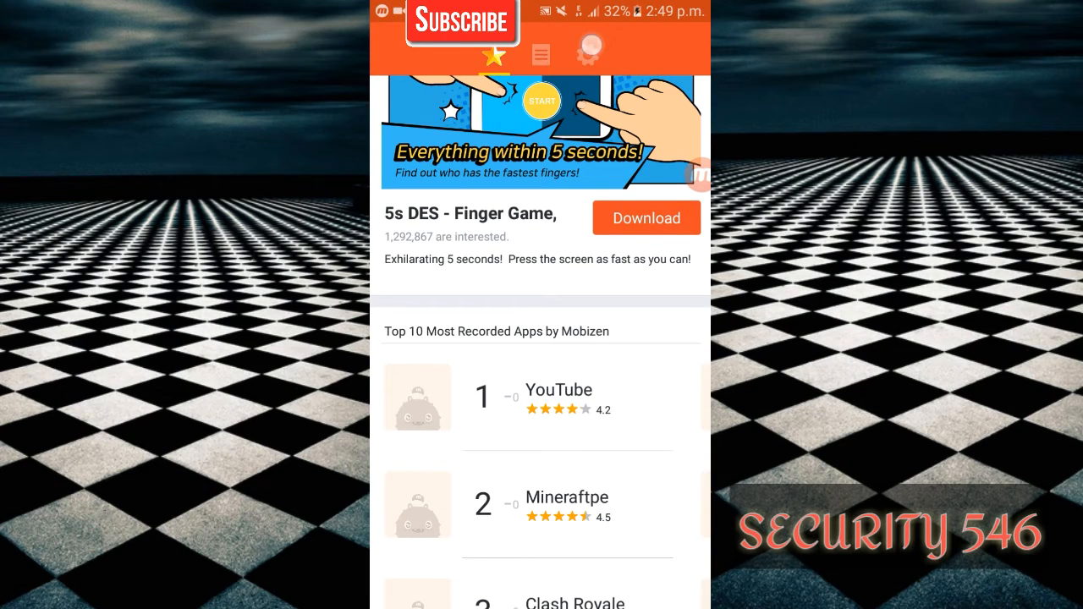
pyautogui.click(588, 54)
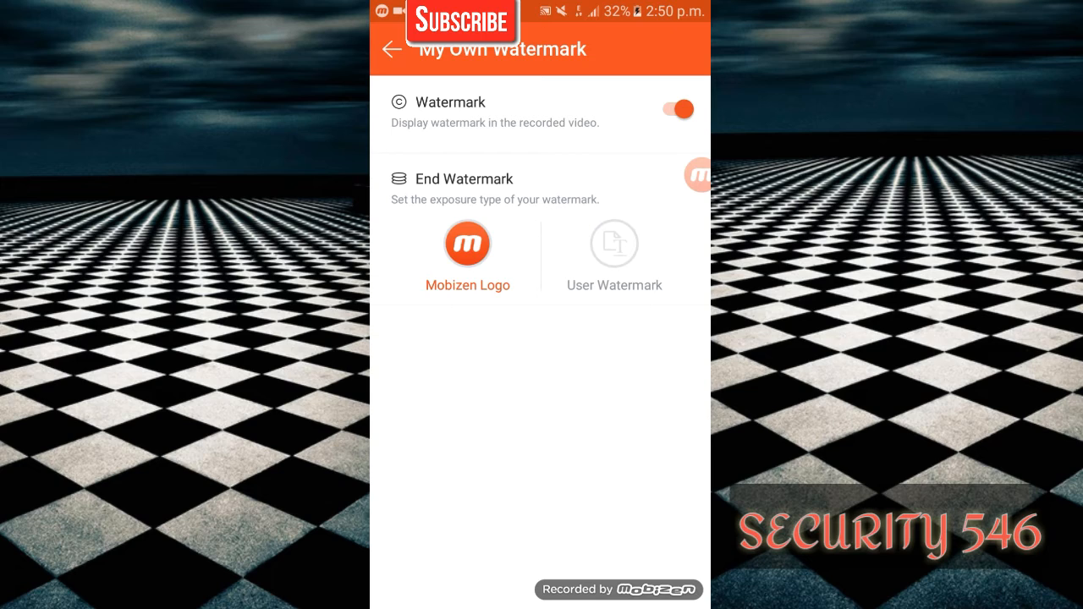
# - Switch the watermark off so the settings list shows My Own Watermark as Disabled
pyautogui.click(674, 108)
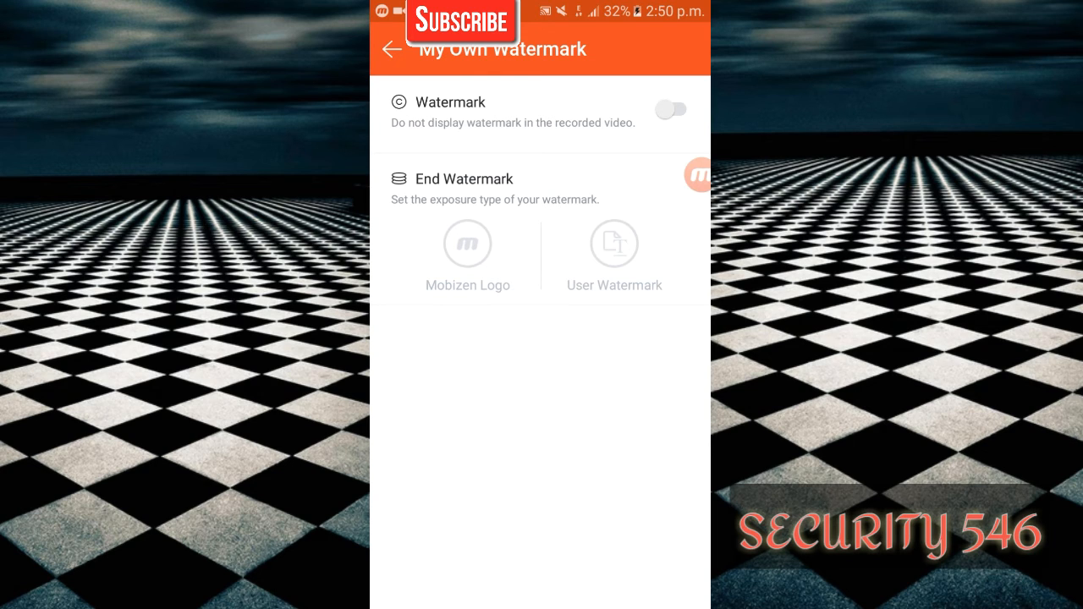
pyautogui.click(391, 47)
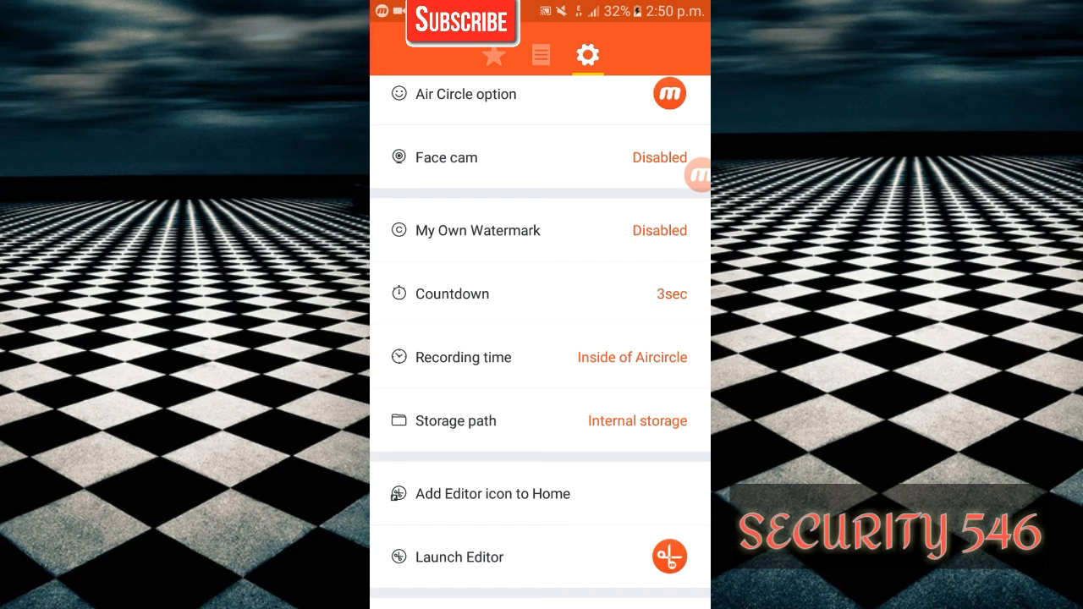
pyautogui.scroll(-3)
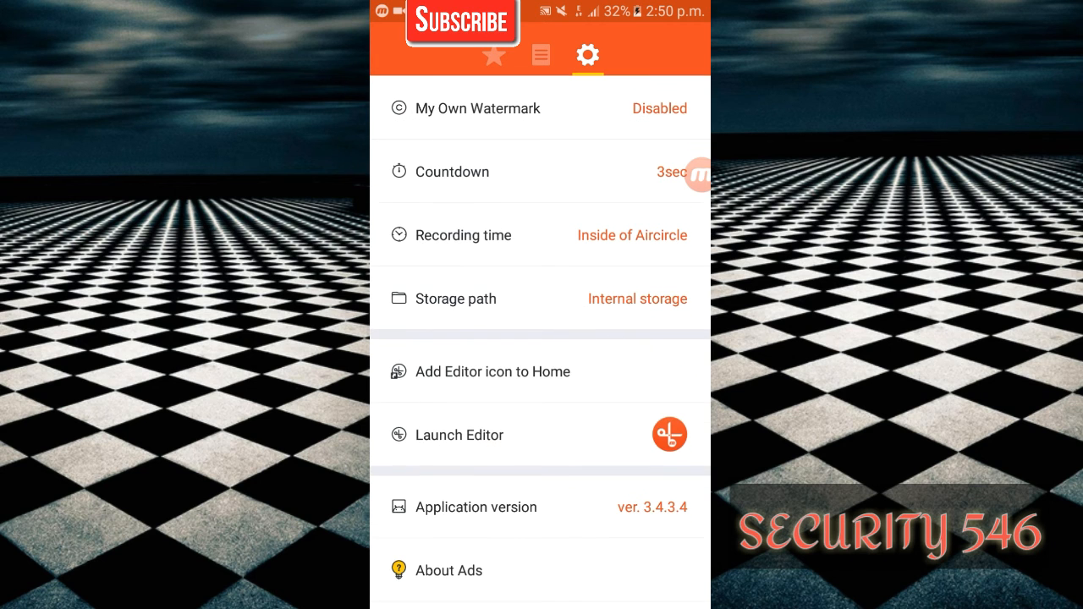